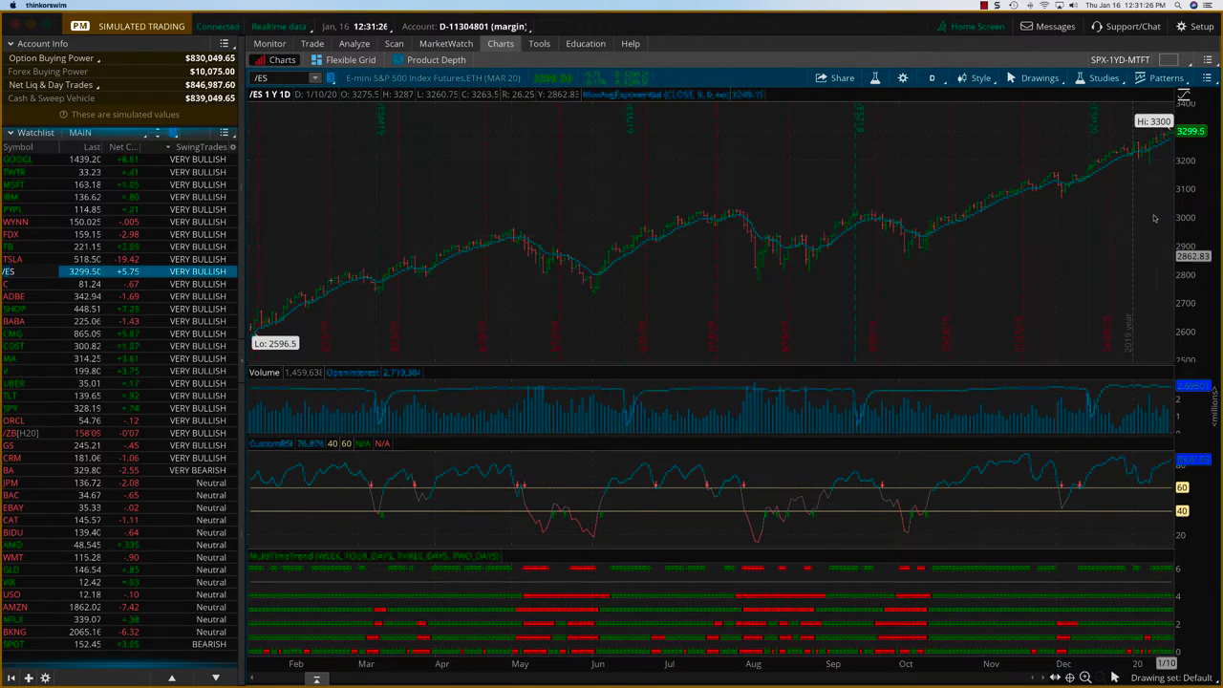
pyautogui.moveTo(524, 225)
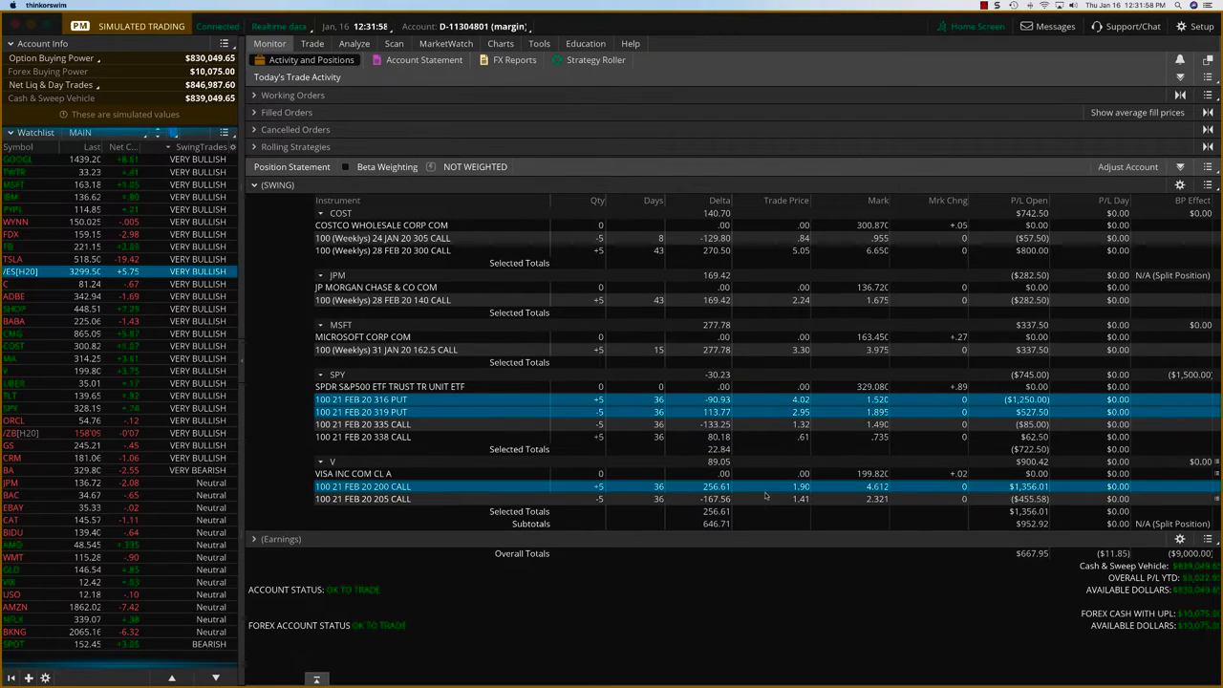
pyautogui.click(493, 499)
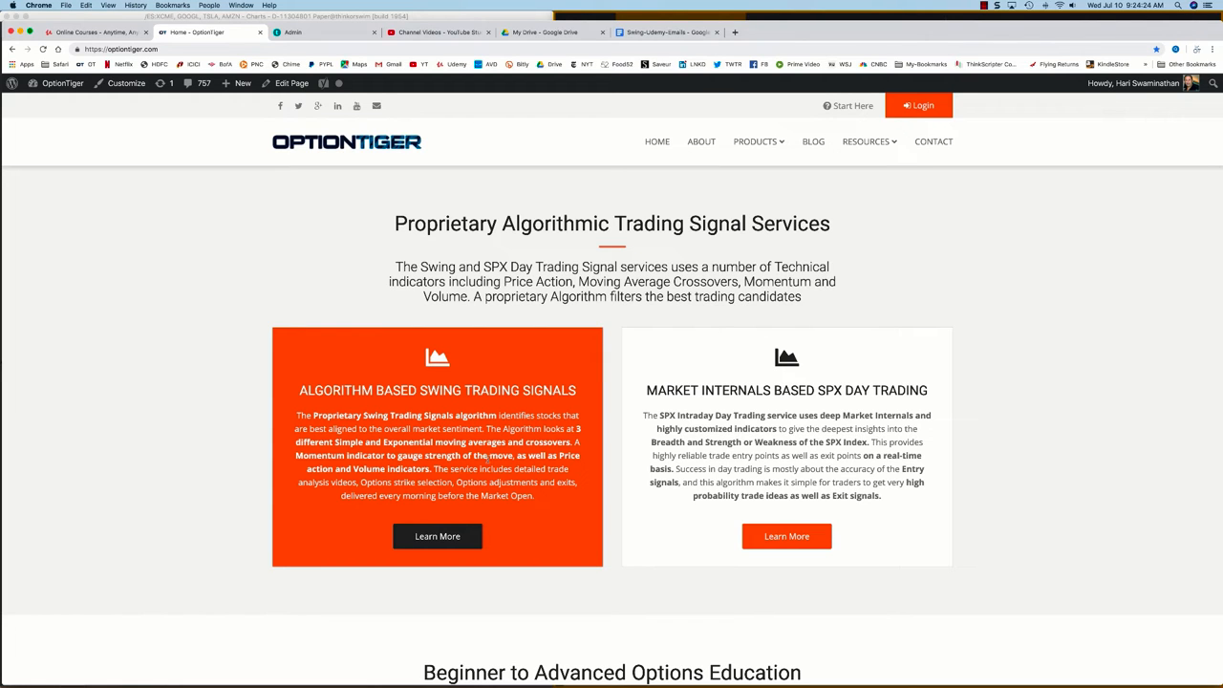
# - Browse the Swing Trading Signals page down to Course Details and the monthly and annual buy buttons
pyautogui.click(436, 535)
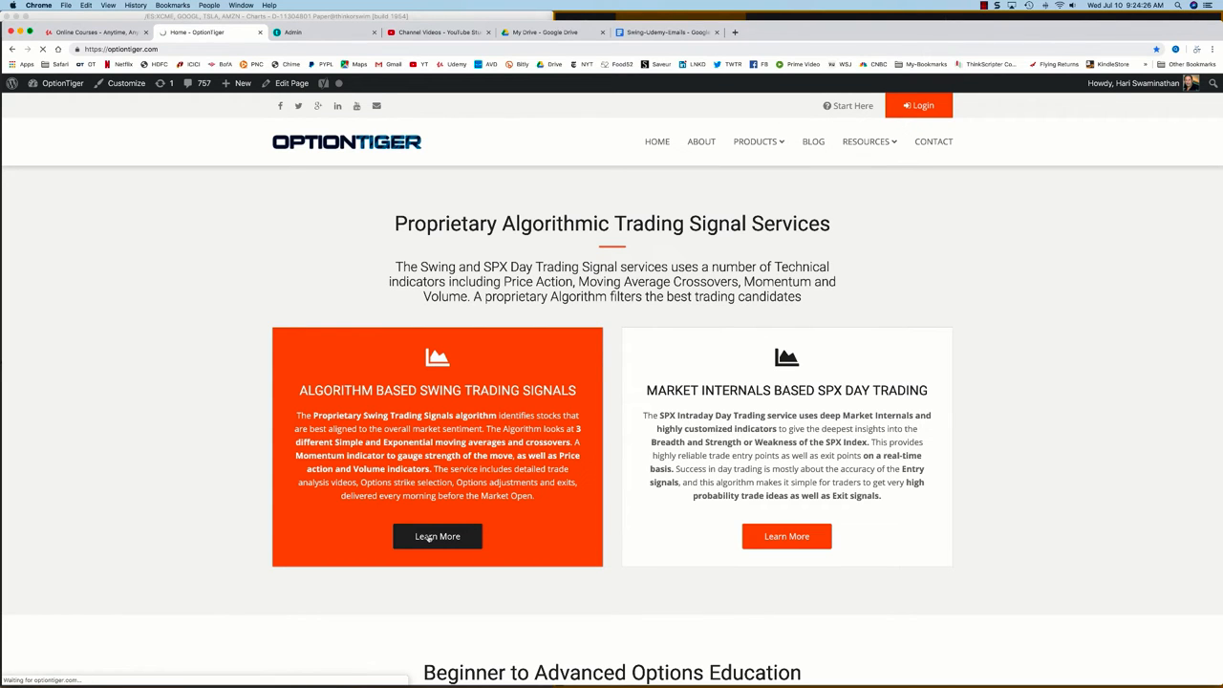
pyautogui.click(435, 535)
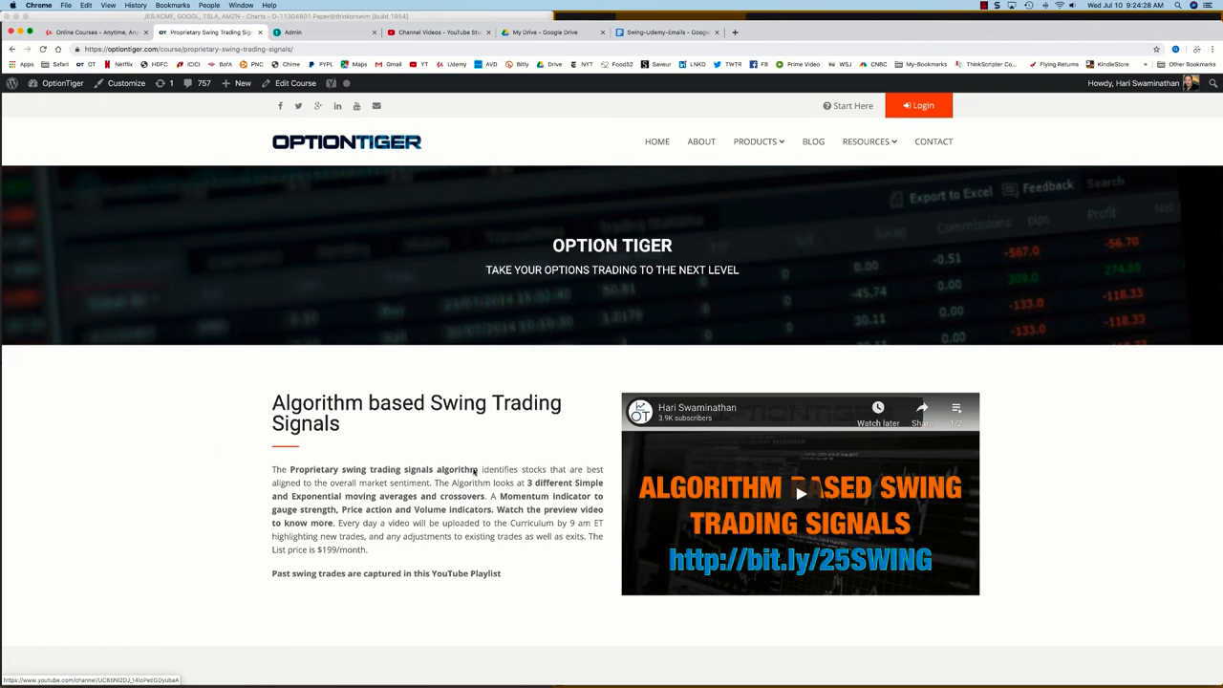
pyautogui.scroll(-3)
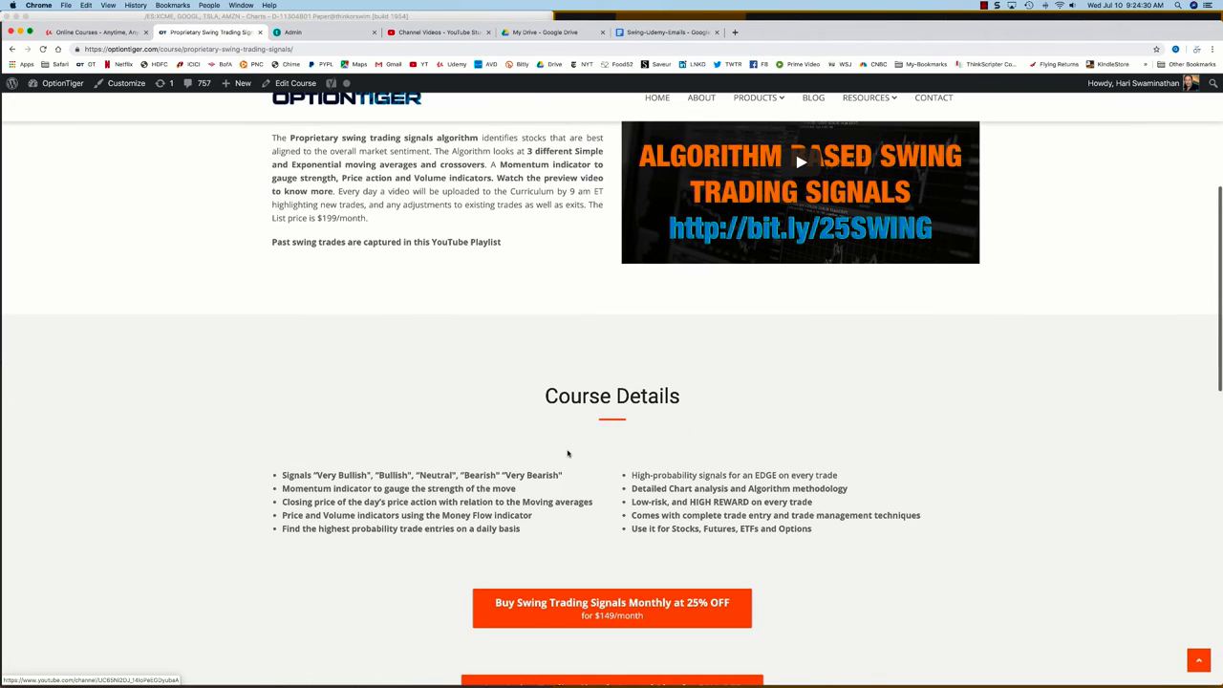
pyautogui.scroll(-3)
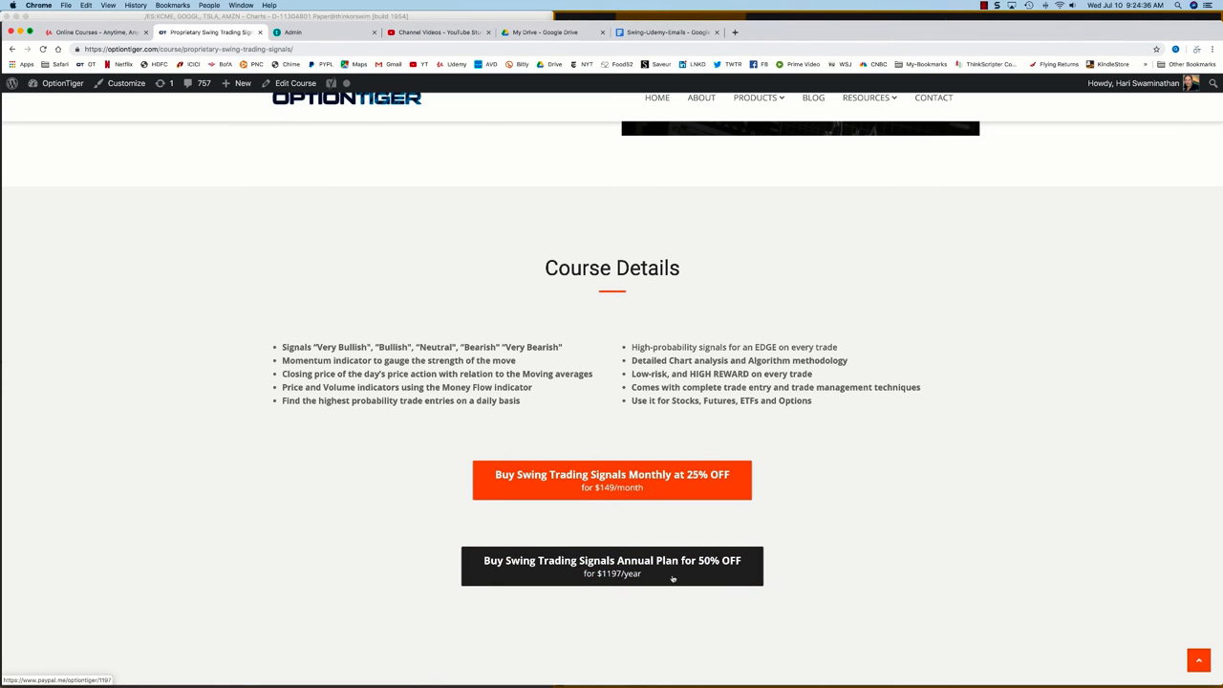
pyautogui.scroll(3)
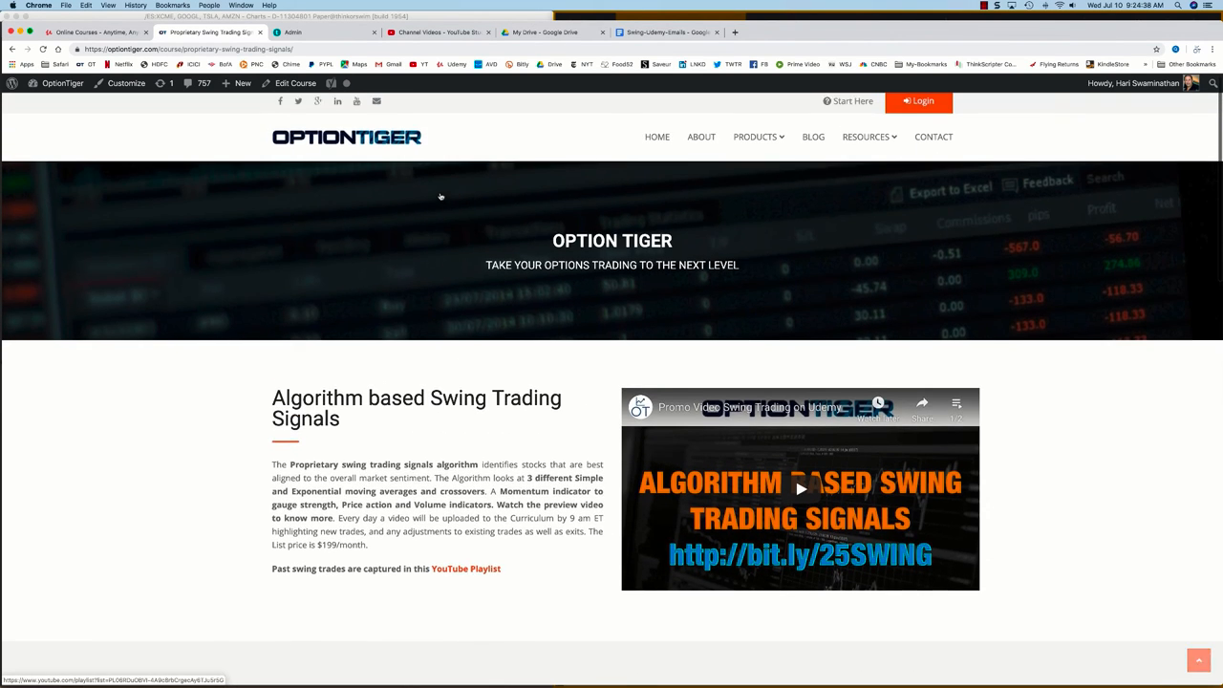